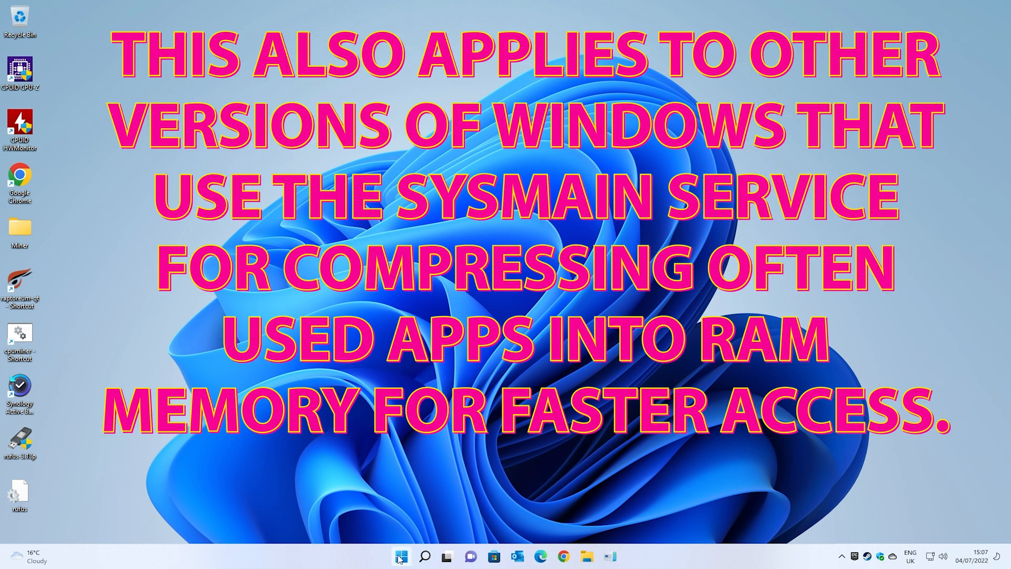
Step: Open taskbar search and type 'OBS Studio (64bit)' to show it as the best match
click(400, 556)
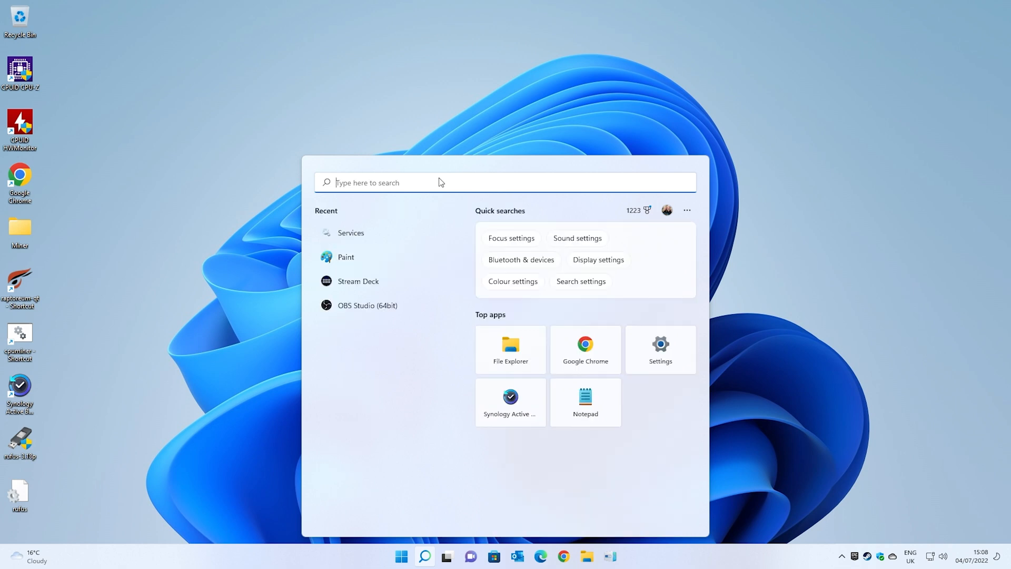
mouse_move(413, 128)
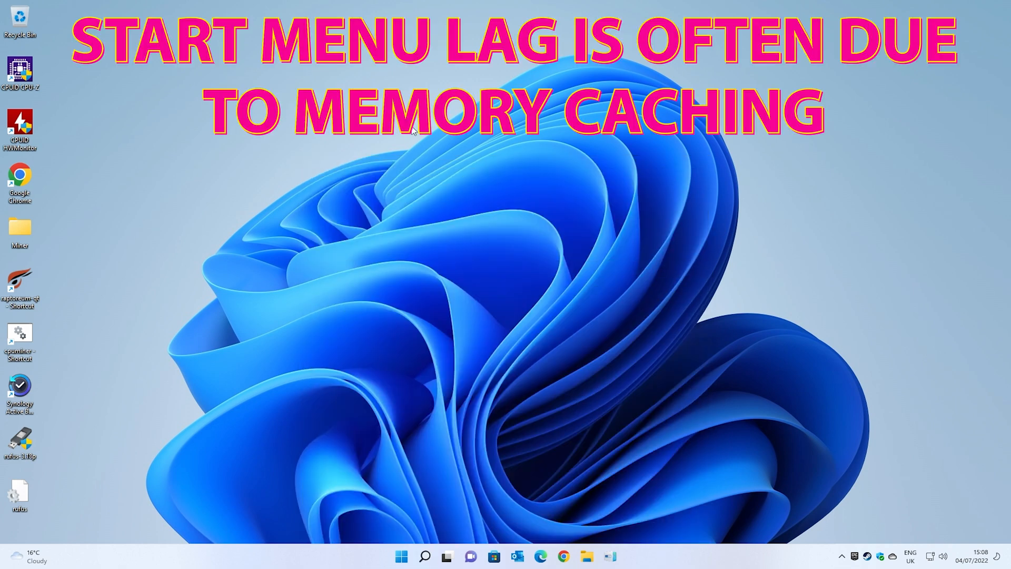
click(401, 556)
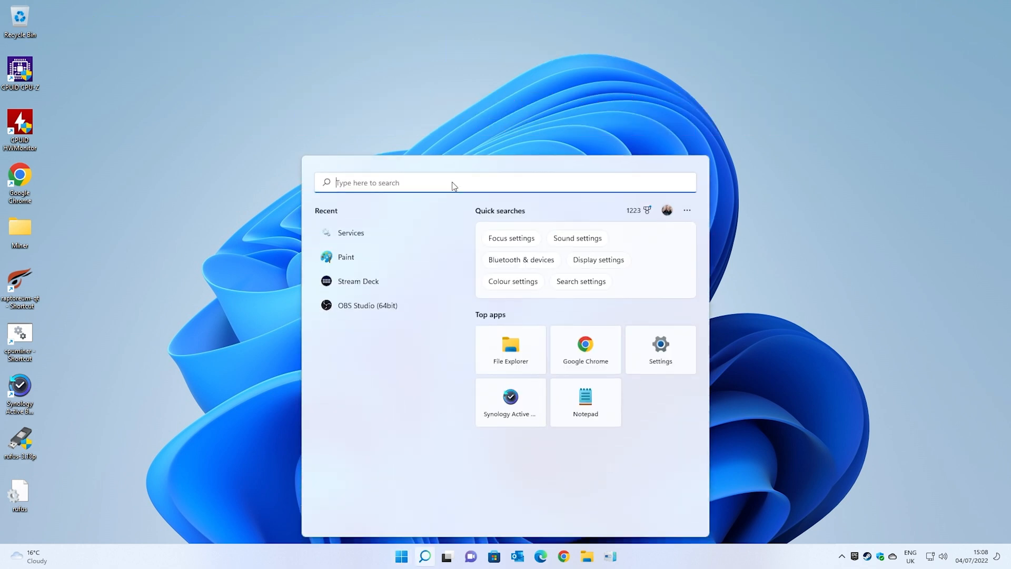
text(OBS Studio (64bit))
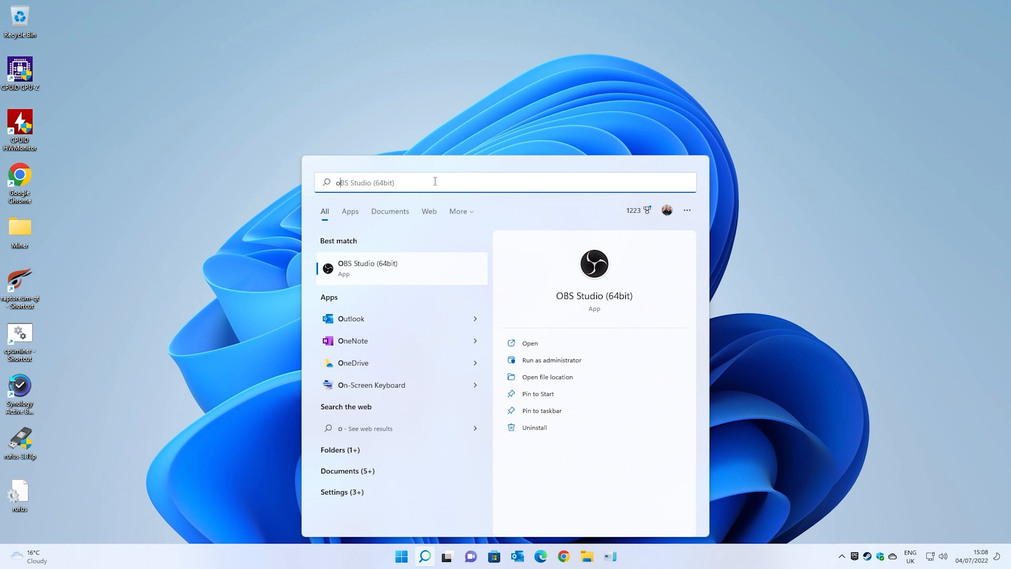
mouse_move(347, 132)
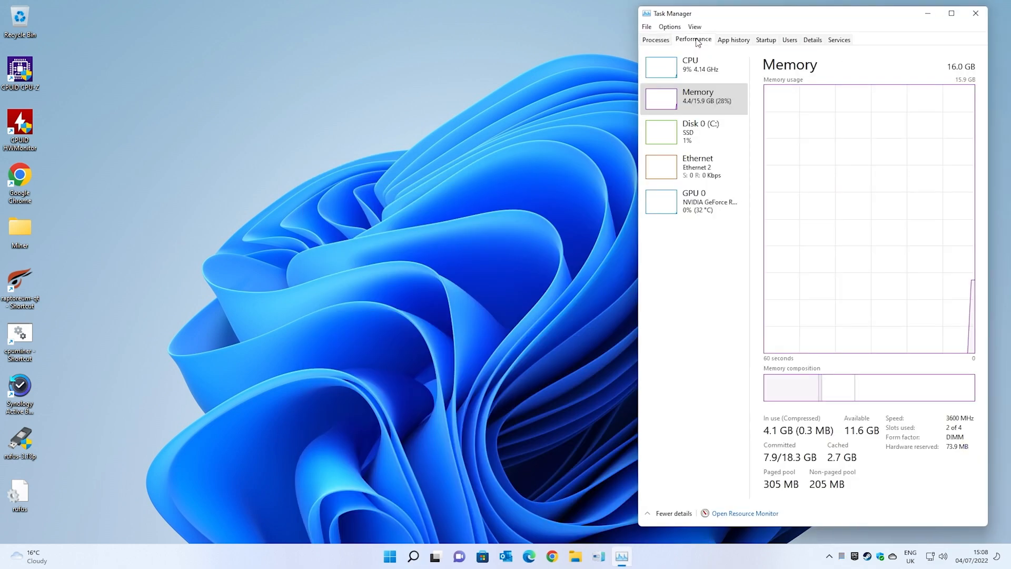
mouse_move(700, 116)
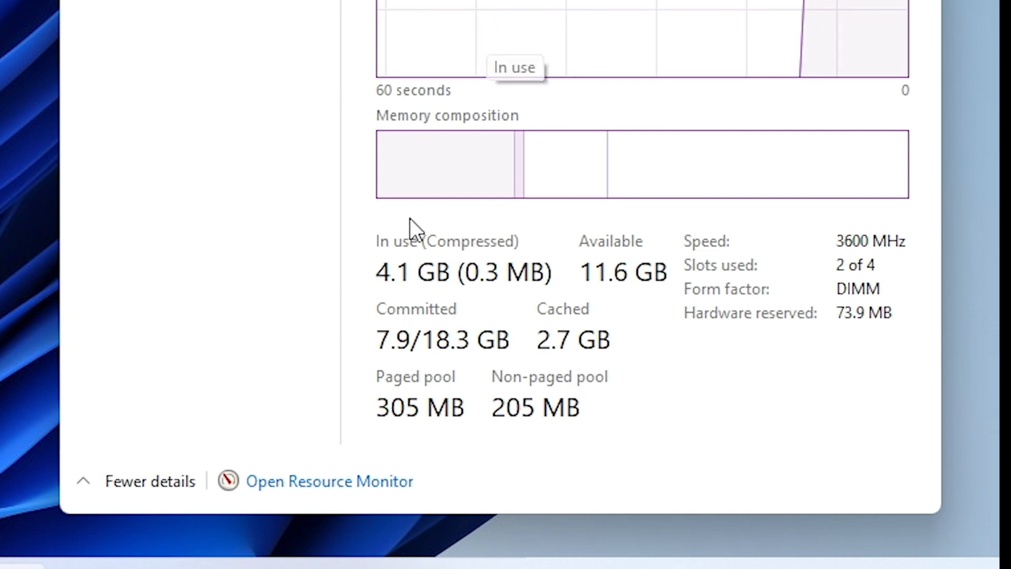
mouse_move(397, 294)
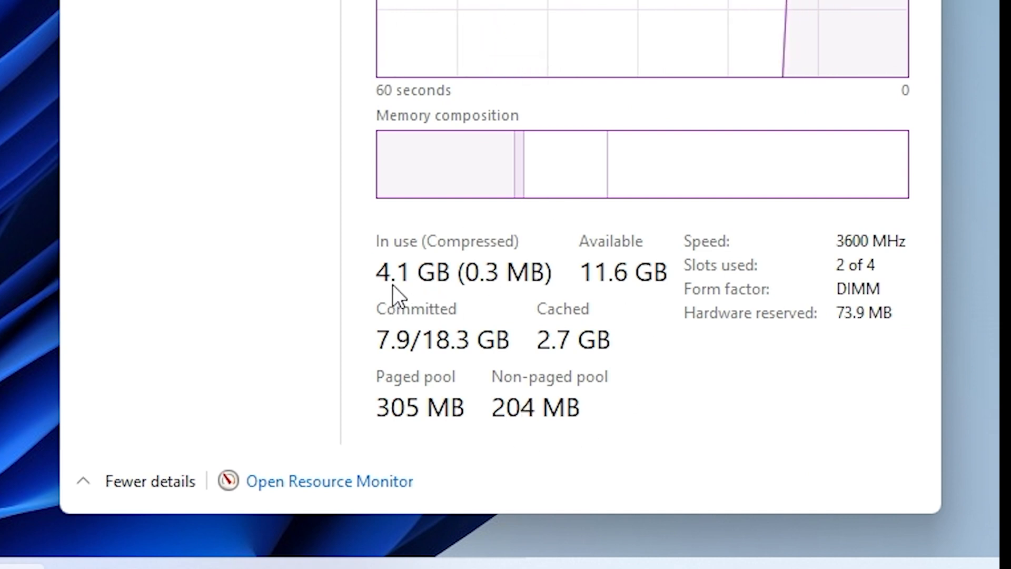
mouse_move(580, 272)
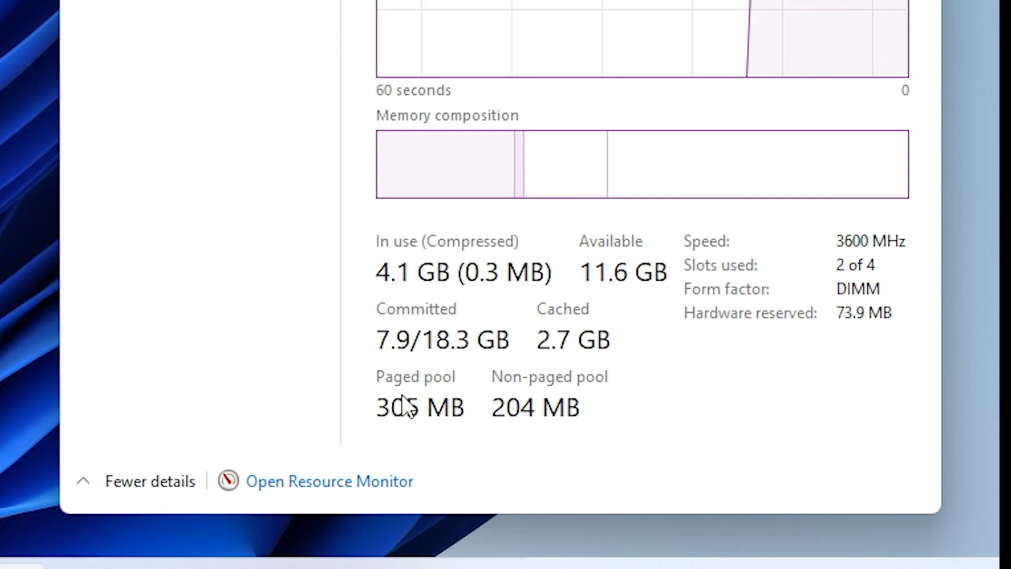
mouse_move(512, 364)
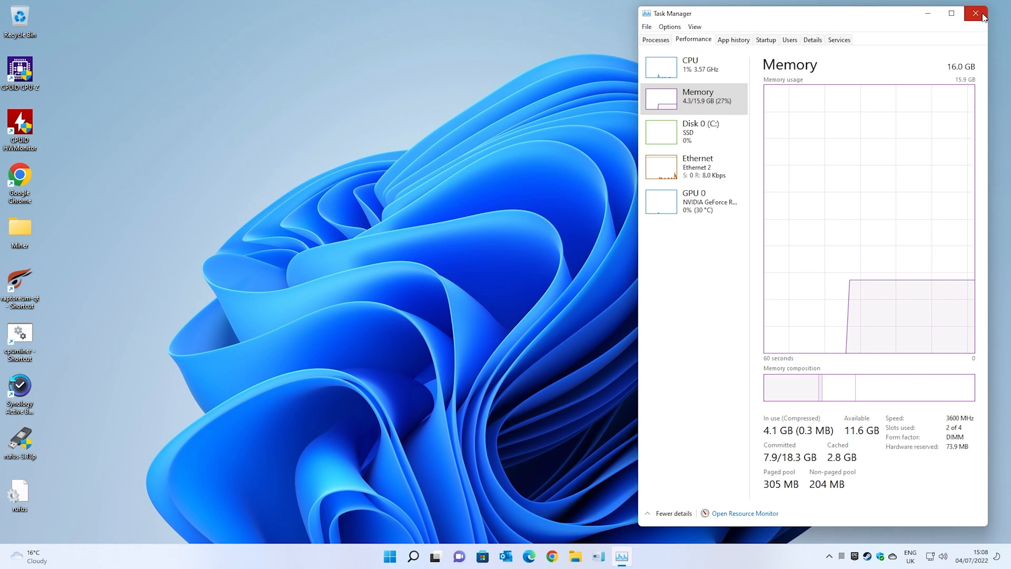
Step: Close Task Manager and search the Start menu for 'services'
click(975, 13)
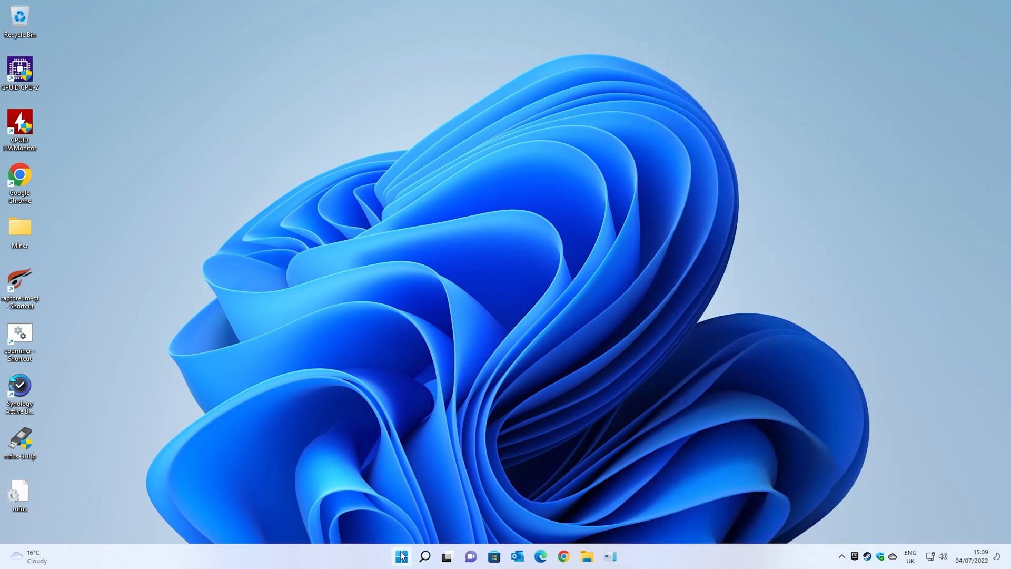
mouse_move(401, 556)
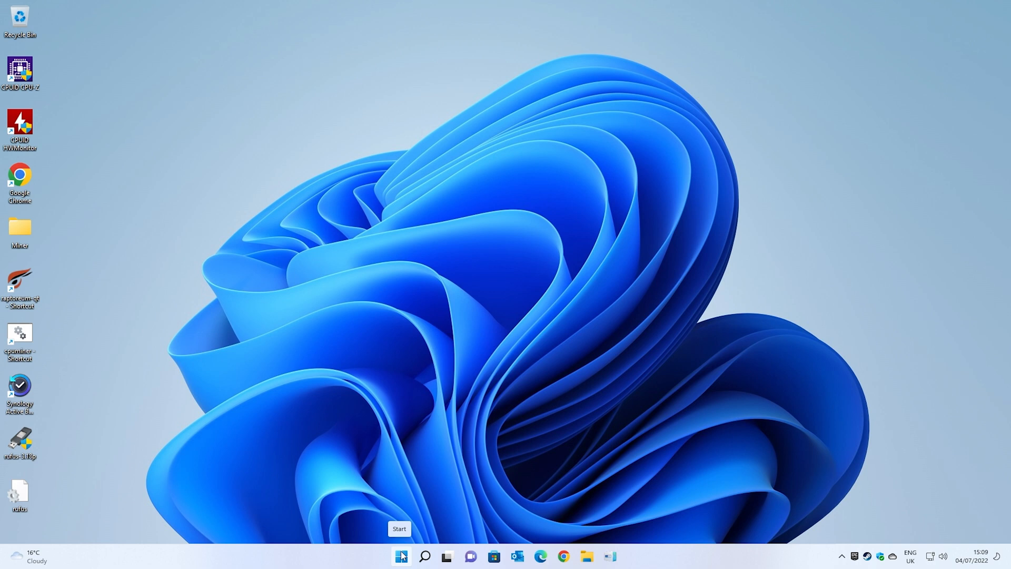
click(401, 557)
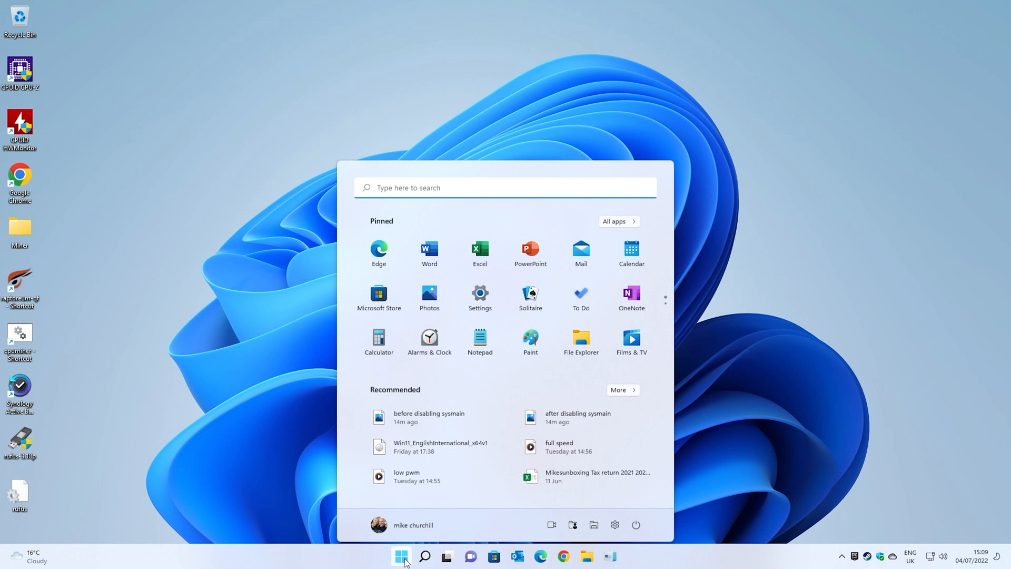
click(424, 556)
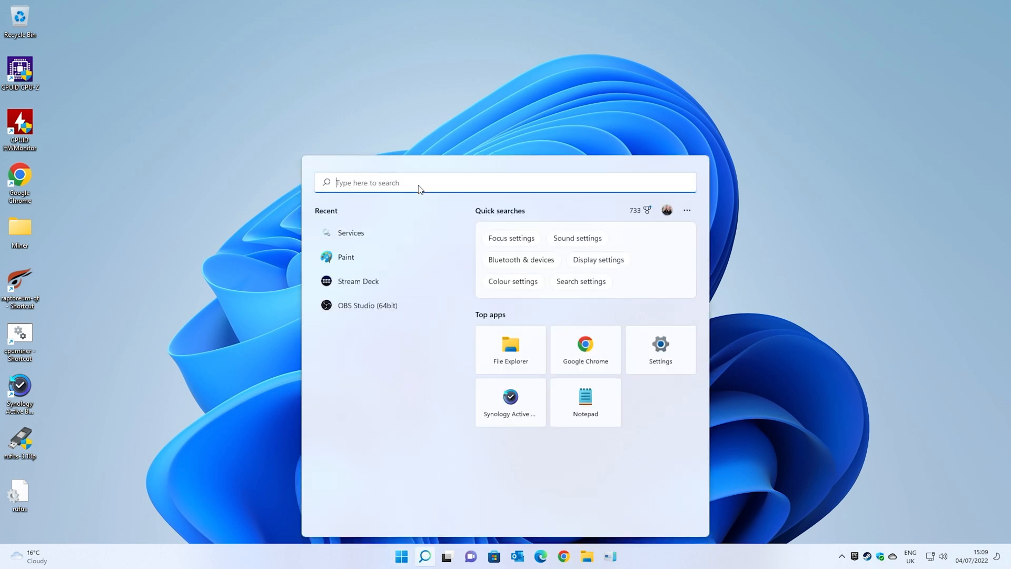
text(services)
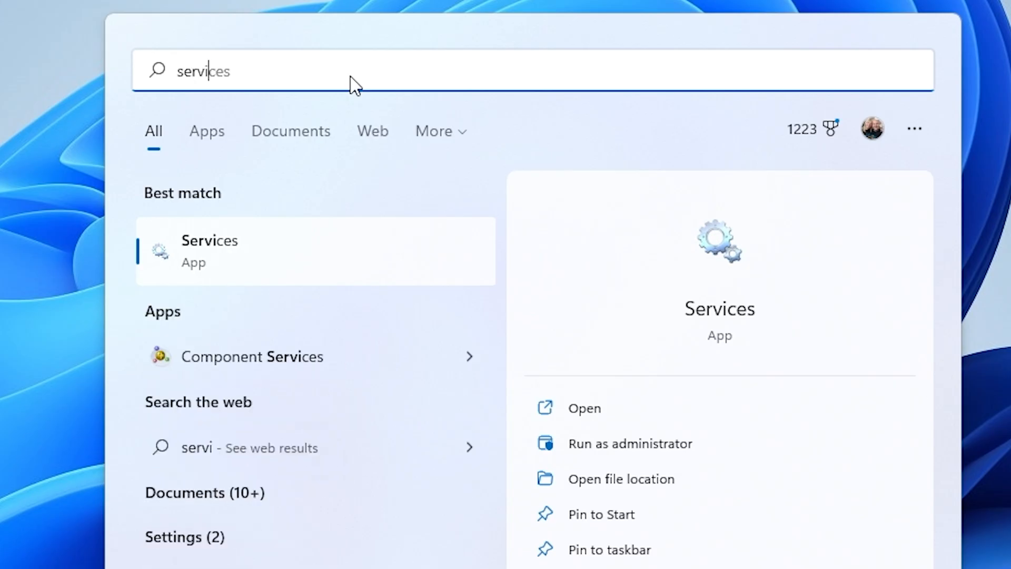
mouse_move(714, 324)
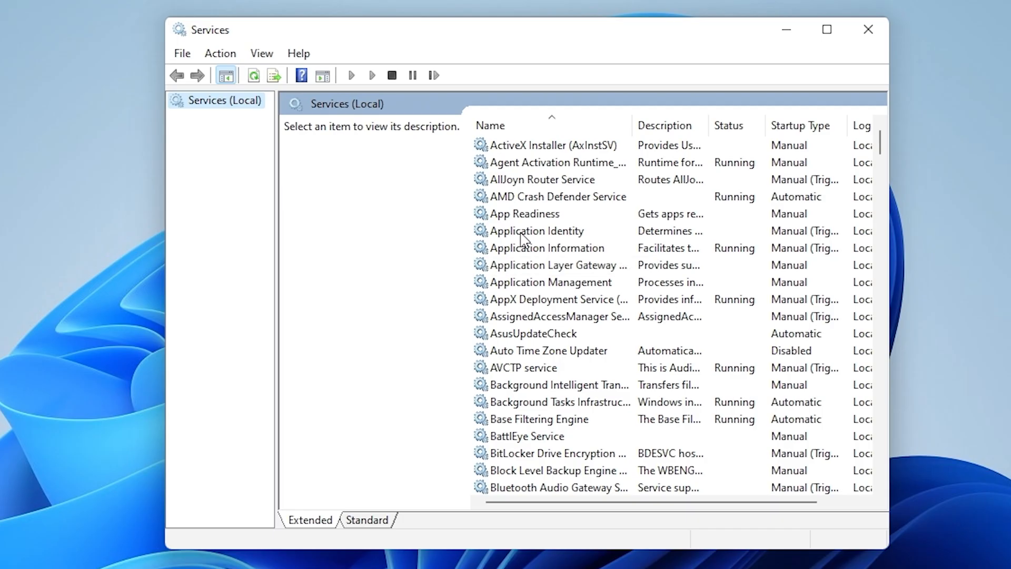
Step: Select an entry in the Services list to move toward SysMain
click(536, 230)
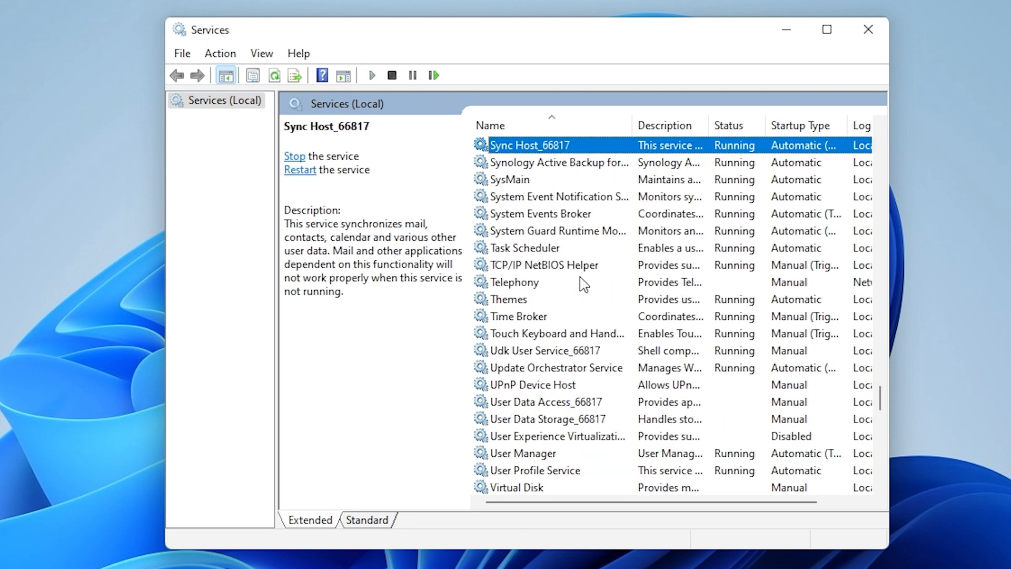
mouse_move(526, 194)
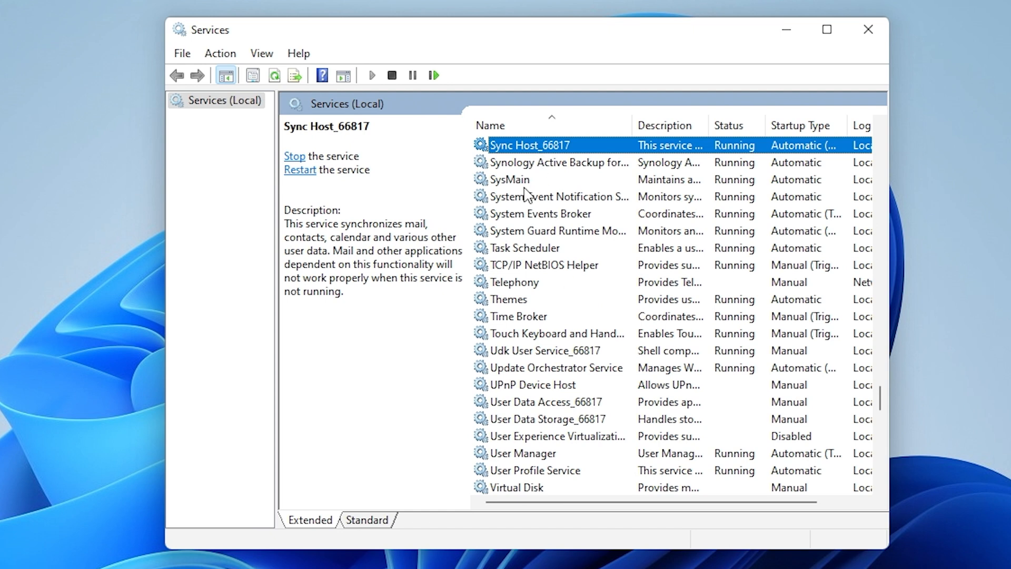
mouse_move(523, 190)
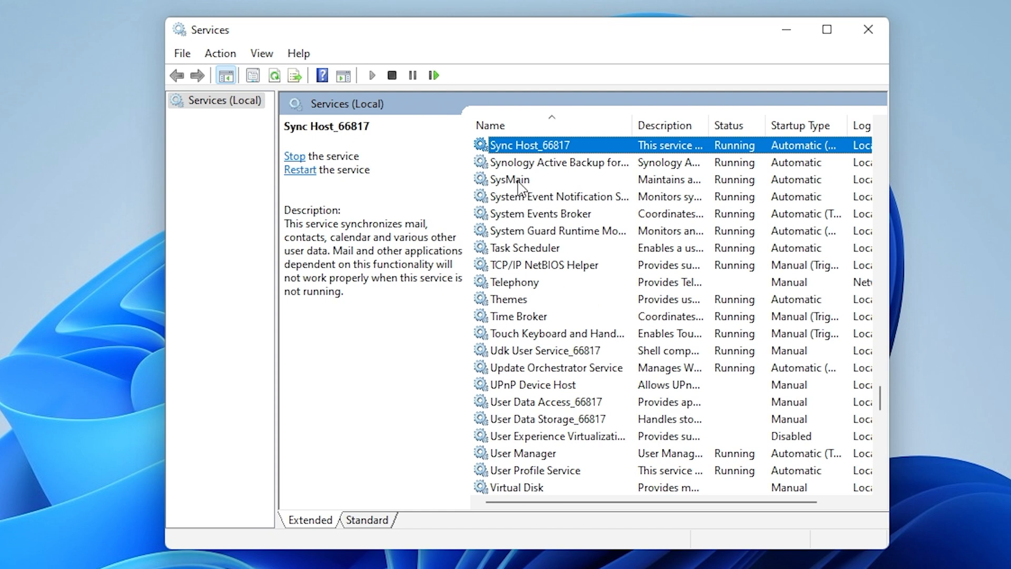
Step: Open SysMain's properties and stop the running service
double_click(509, 179)
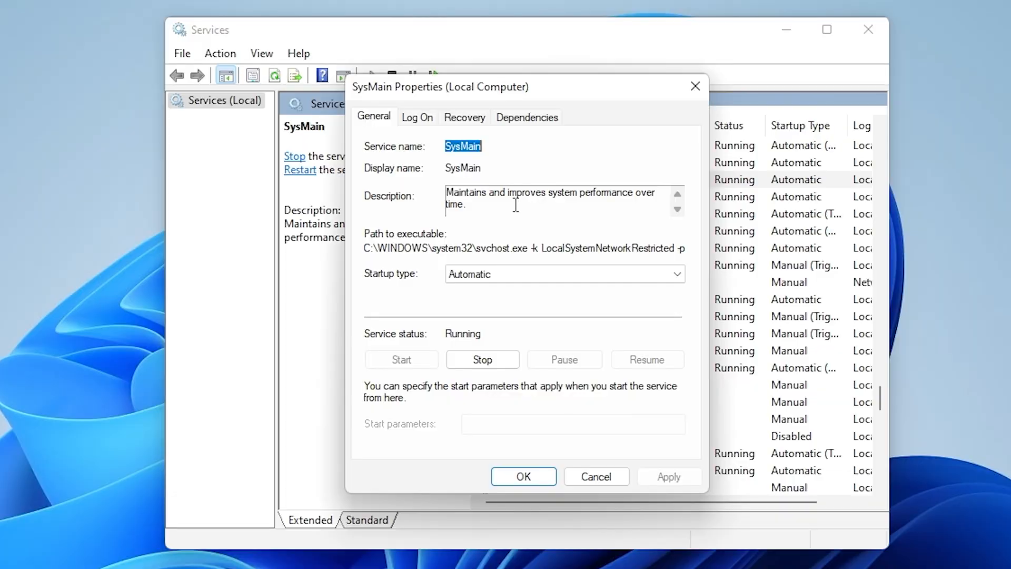
mouse_move(510, 205)
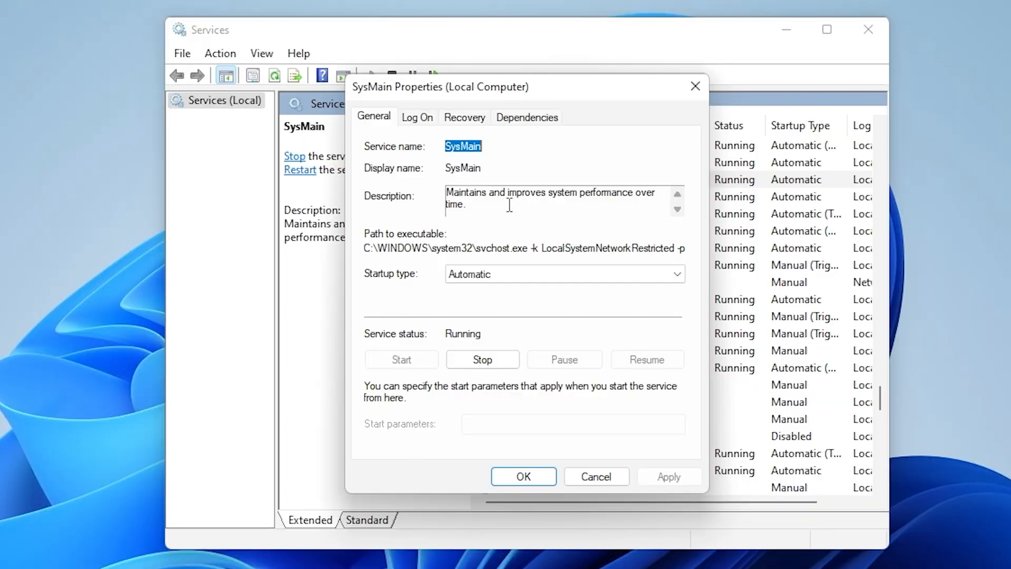
click(564, 273)
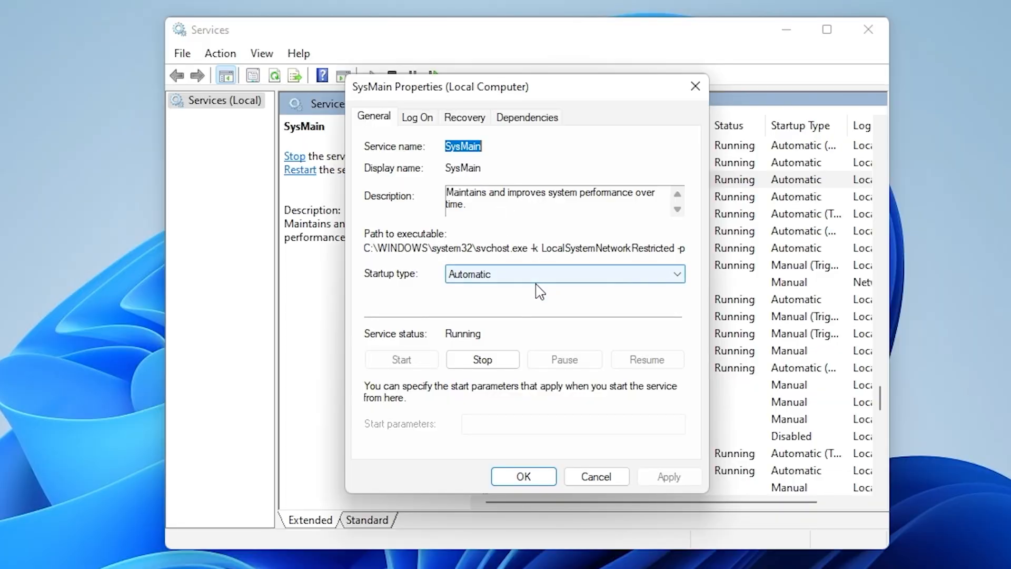
mouse_move(572, 318)
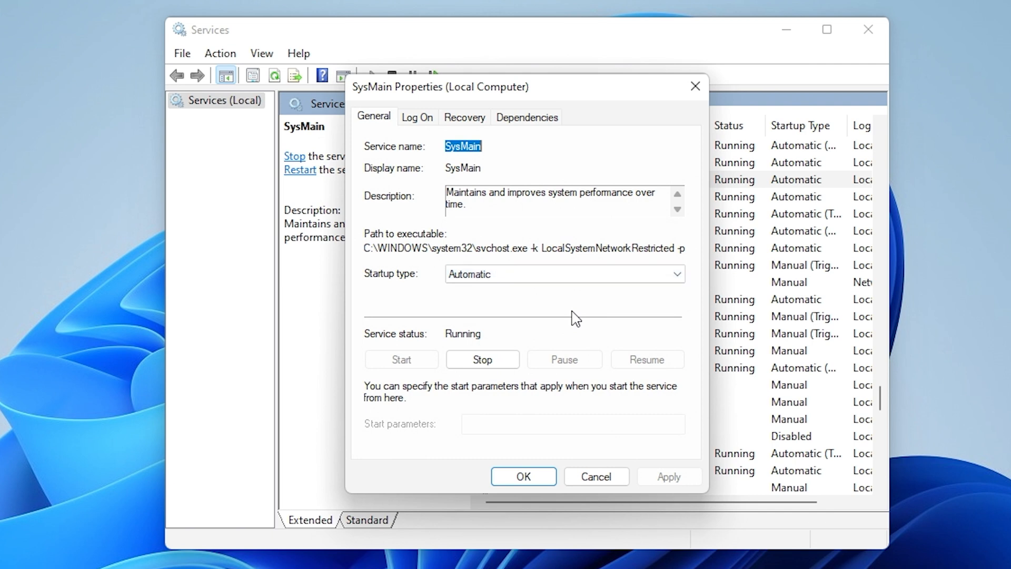
mouse_move(575, 295)
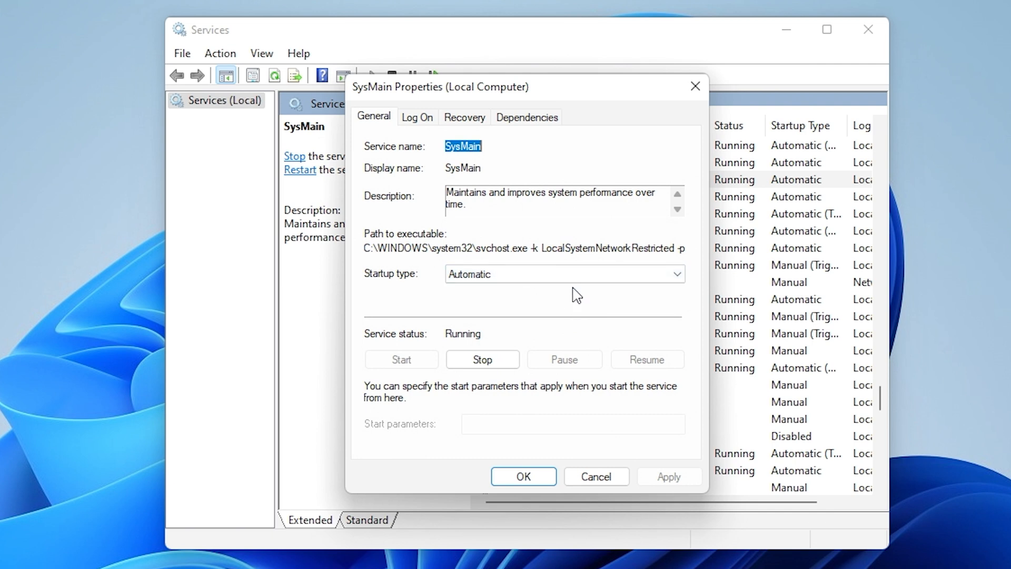
mouse_move(574, 306)
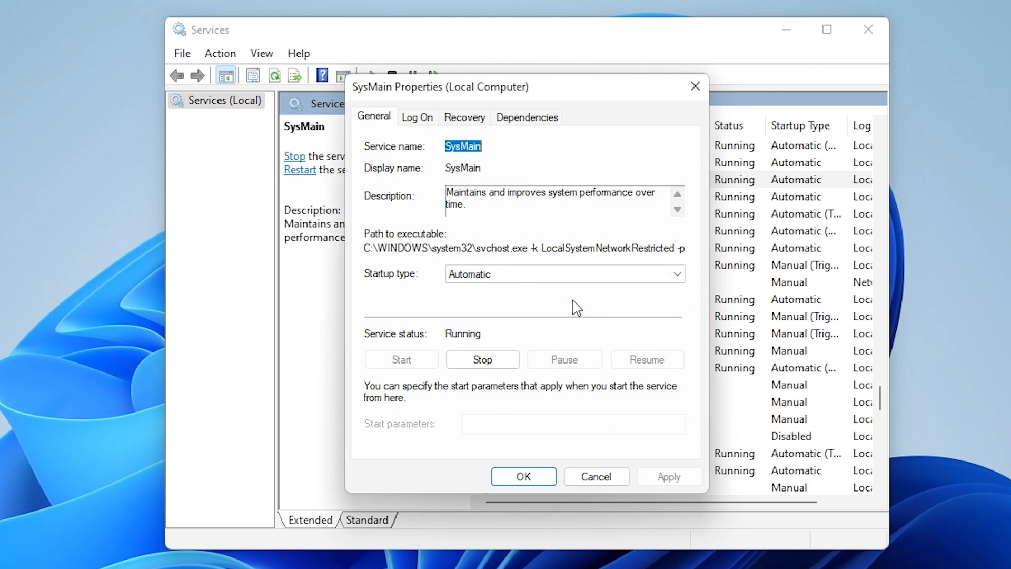
click(564, 274)
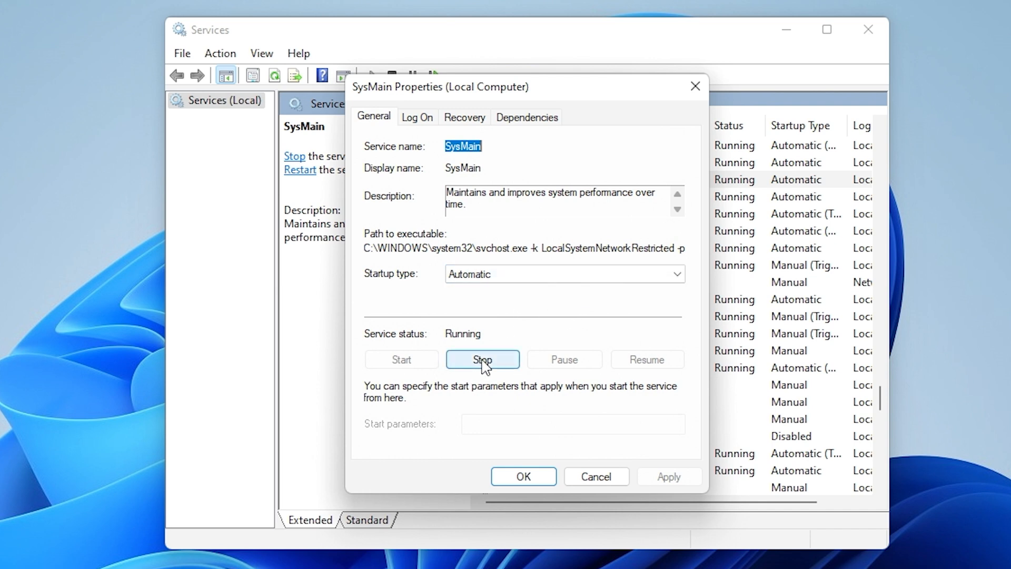
click(481, 359)
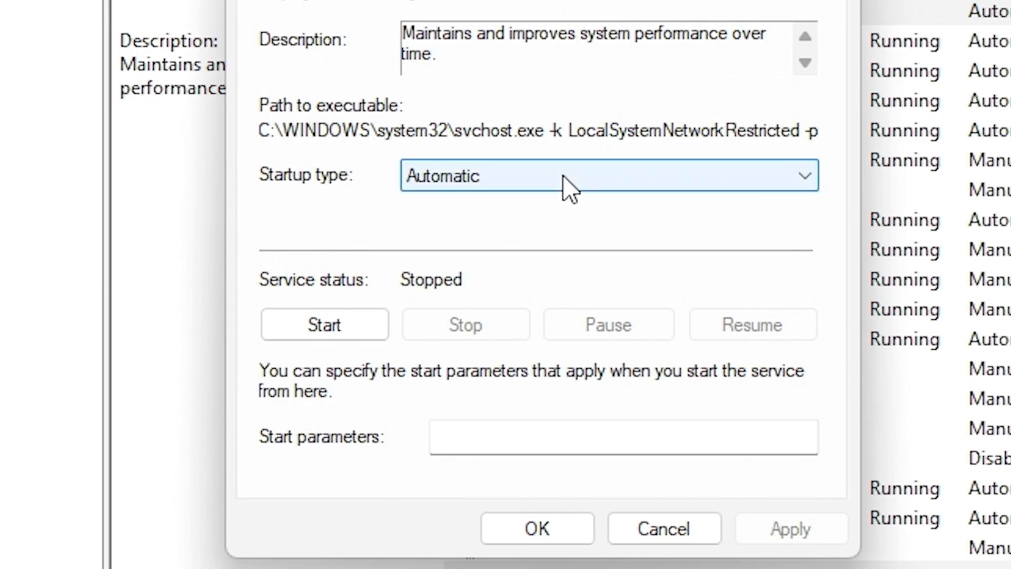
Step: Set SysMain's startup type to Disabled, apply it, then restart Windows
click(609, 175)
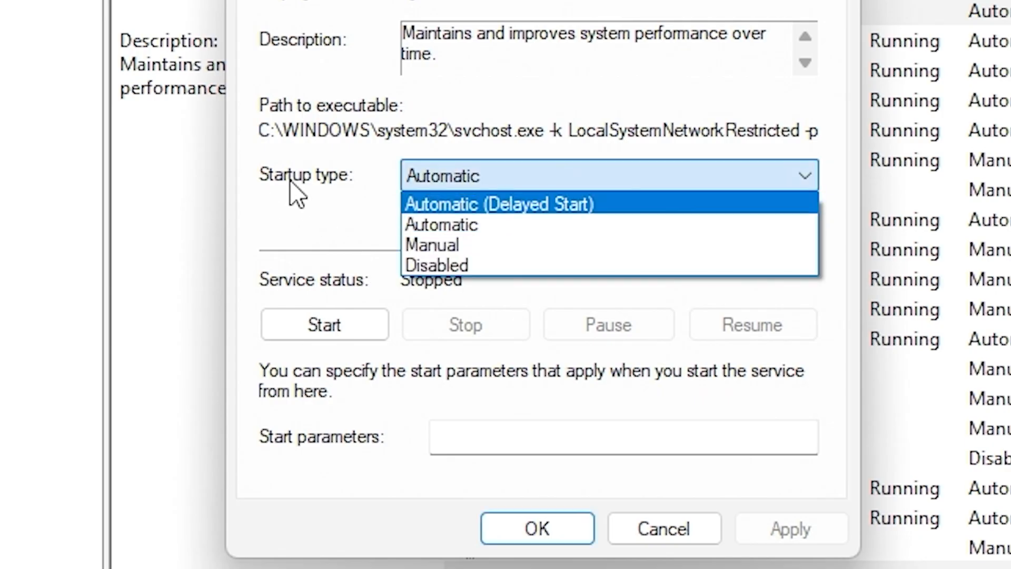
click(436, 265)
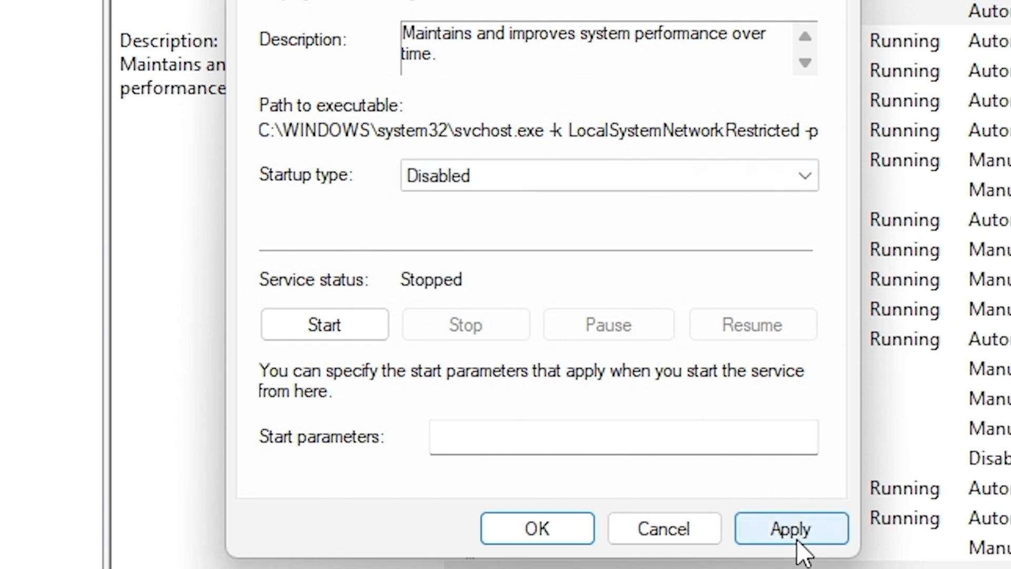
click(792, 528)
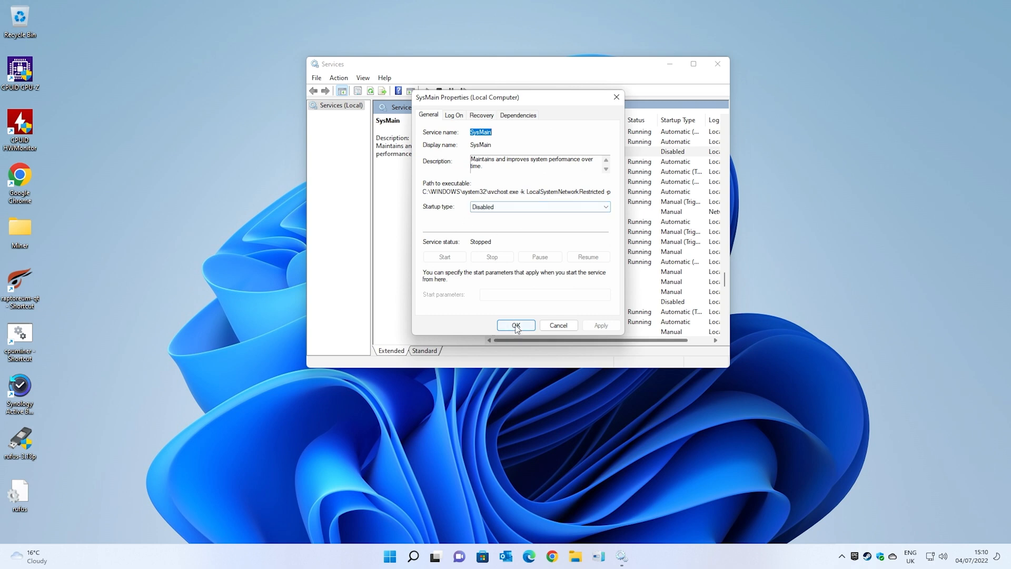
click(515, 325)
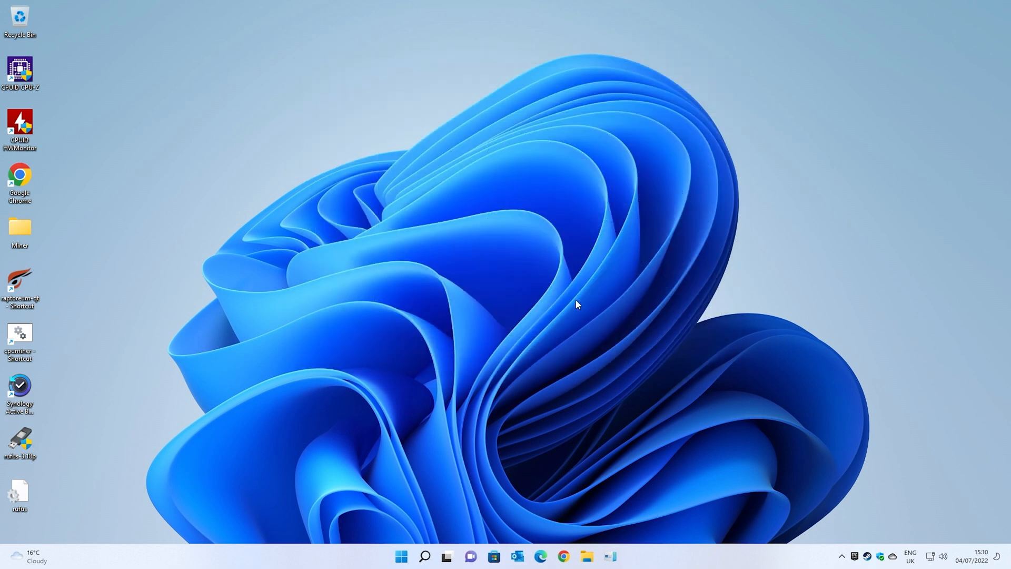
click(400, 556)
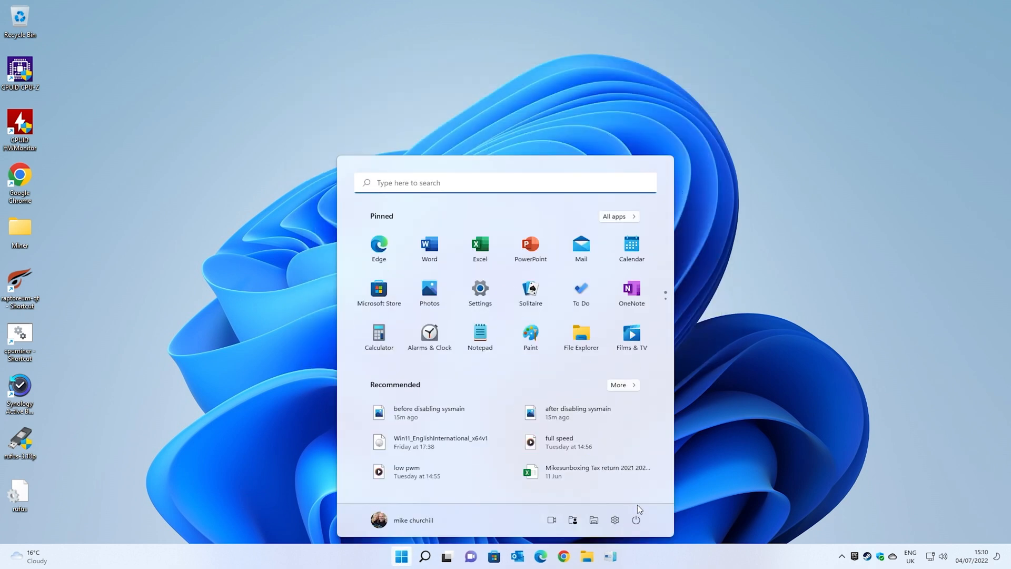
click(400, 556)
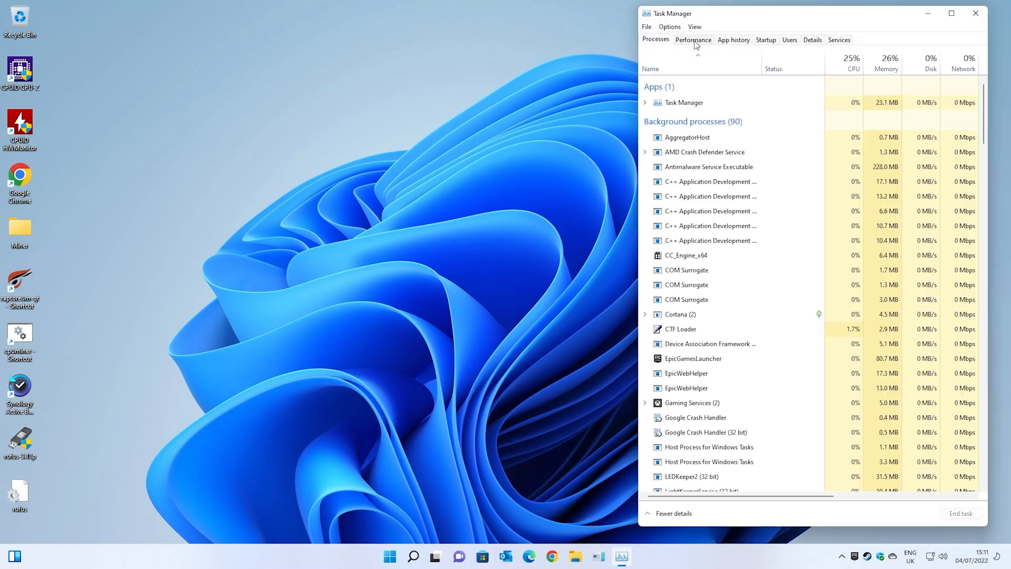
Step: View Task Manager's Memory performance page, confirming 0 MB compressed
click(693, 39)
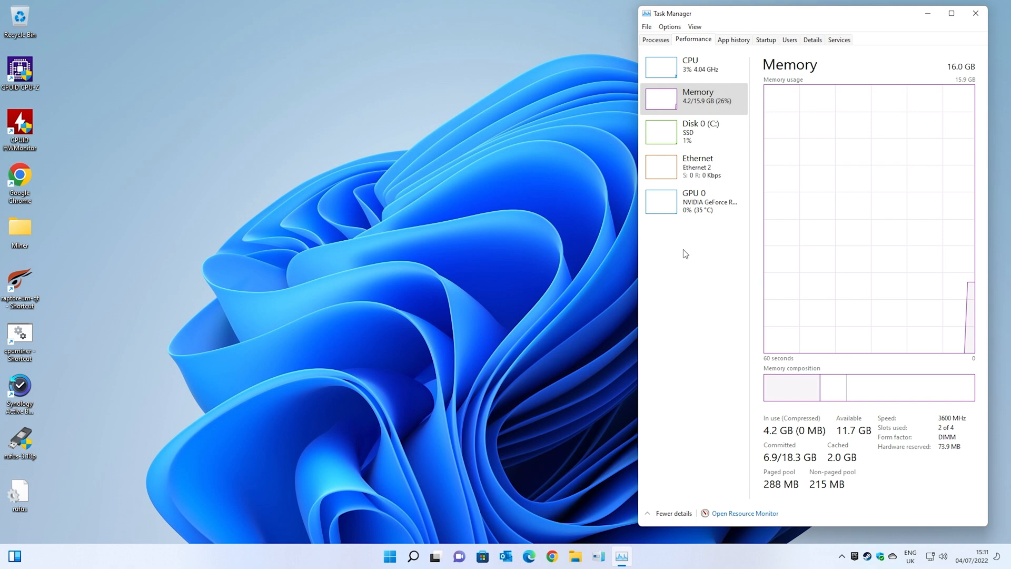
mouse_move(830, 431)
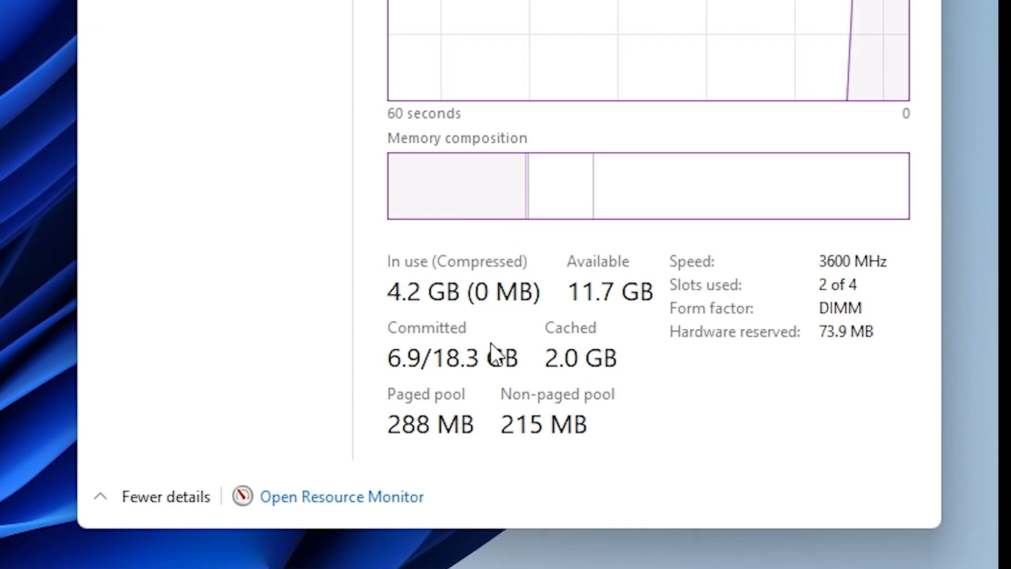
mouse_move(567, 320)
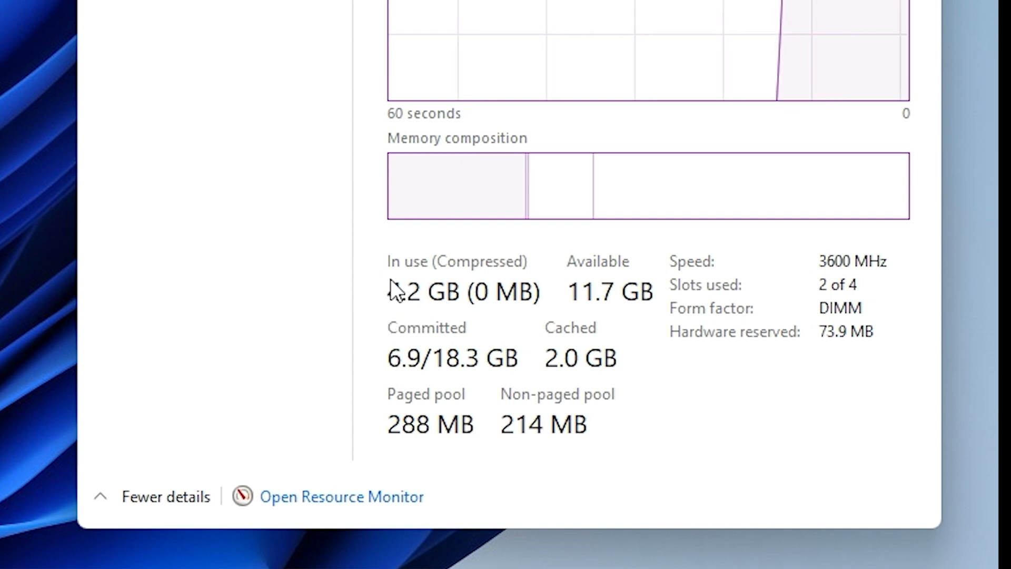
mouse_move(441, 315)
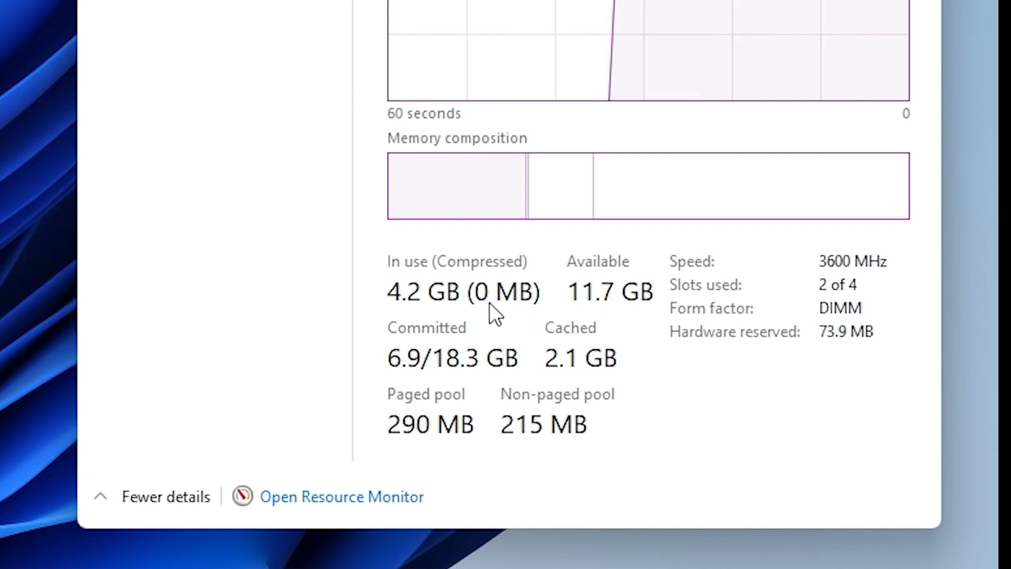
mouse_move(490, 316)
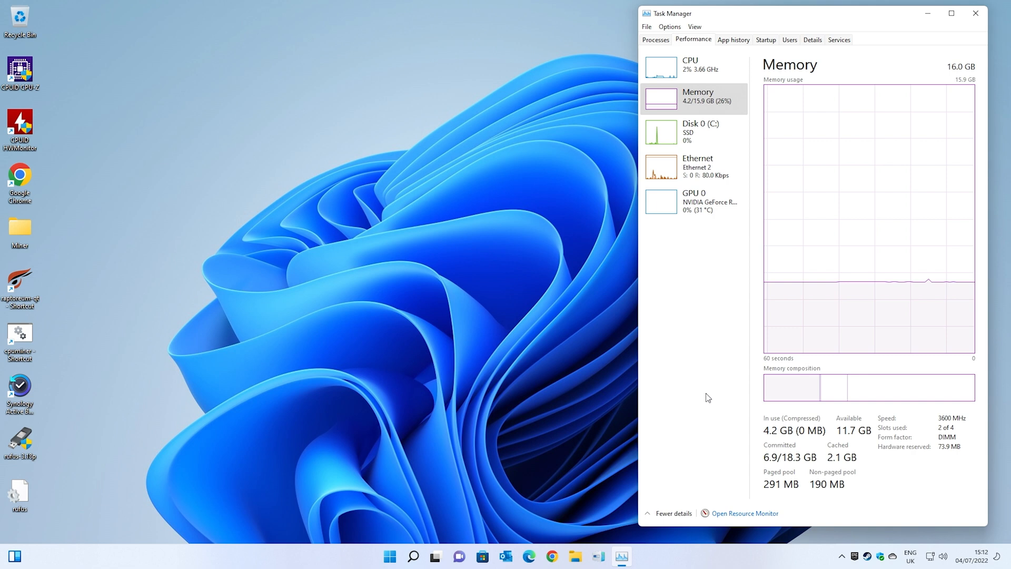
mouse_move(371, 531)
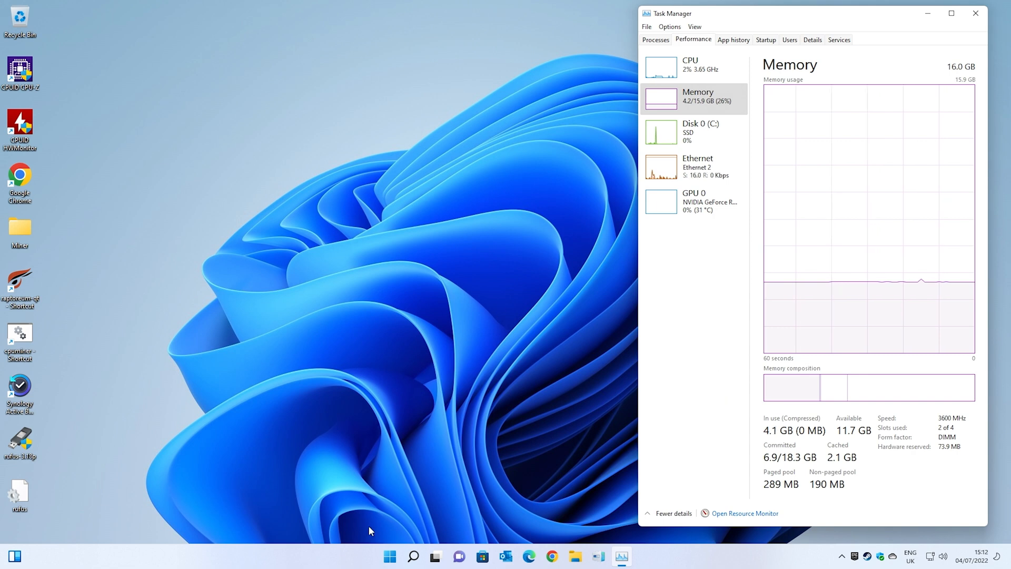
click(388, 556)
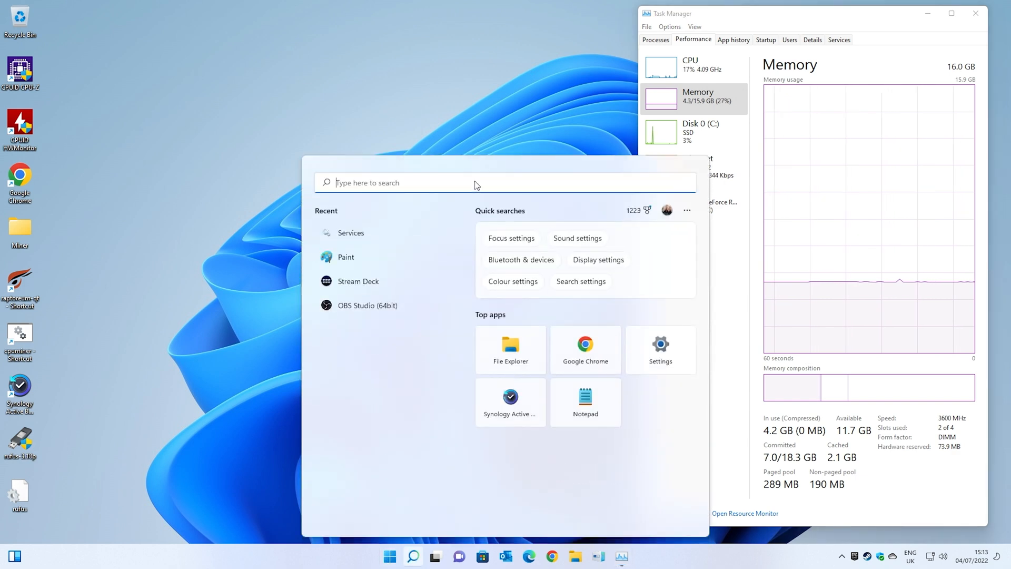
text(obs)
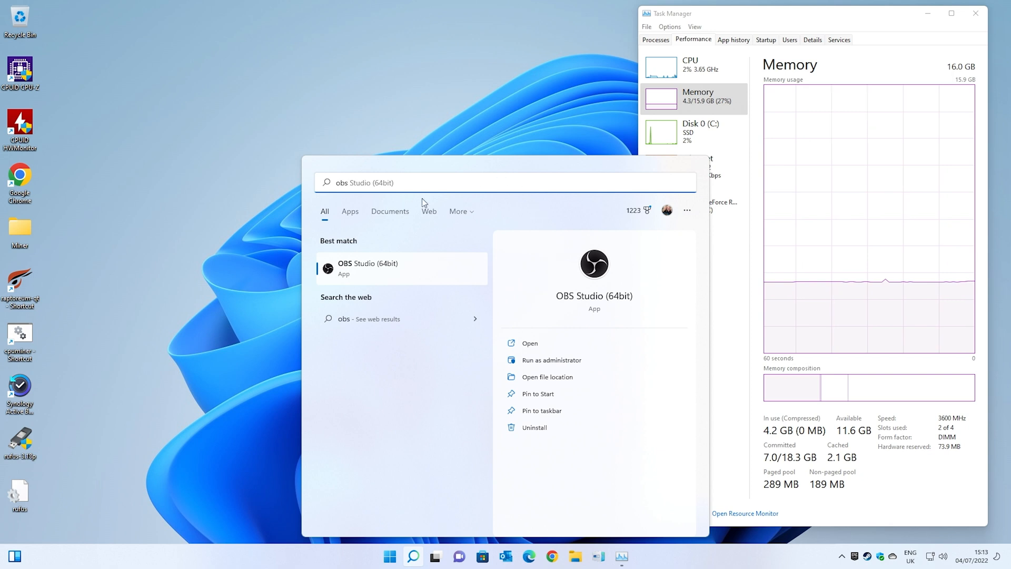
mouse_move(436, 192)
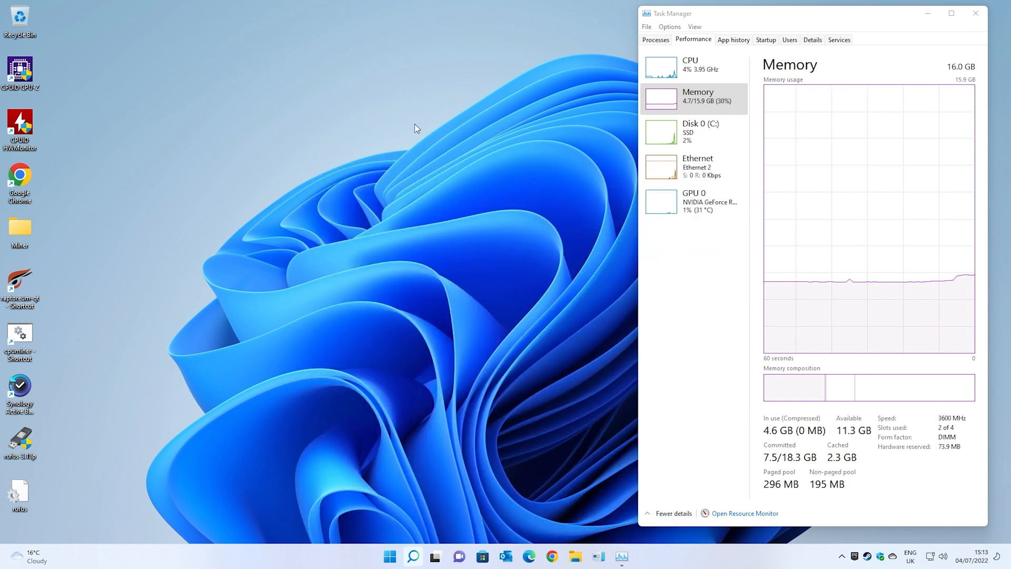
mouse_move(492, 430)
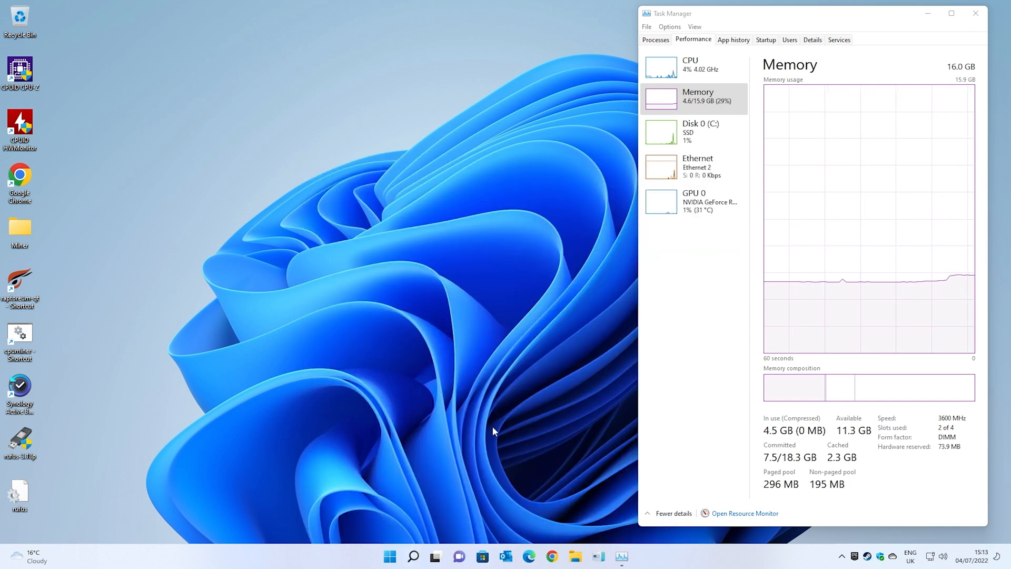